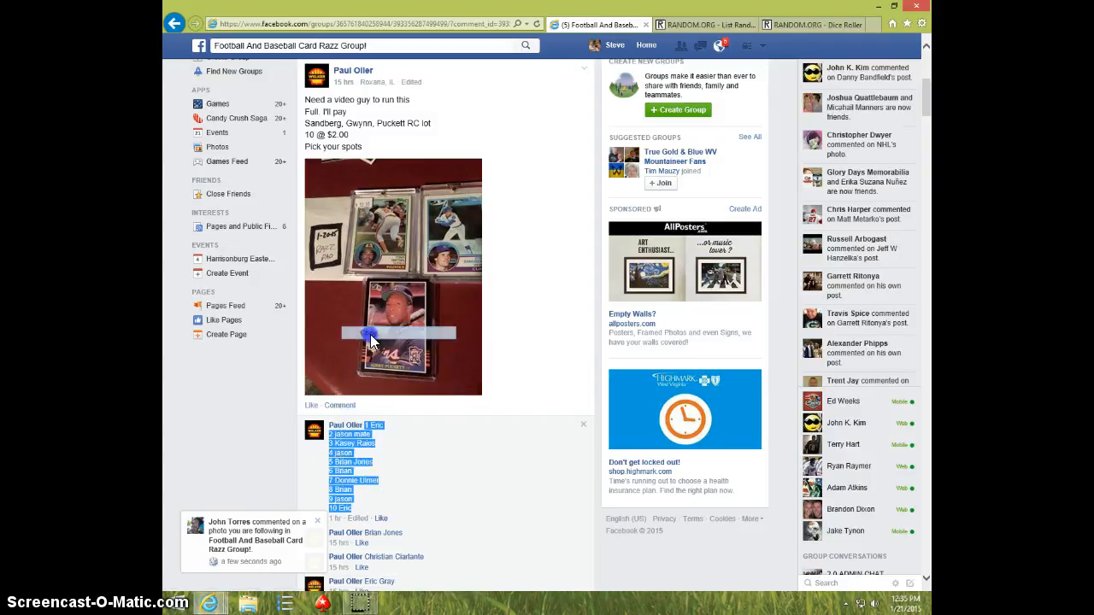
Step: Scroll the razz post past the ten-name spot list to the SETTING UP comment
scroll("down", 3)
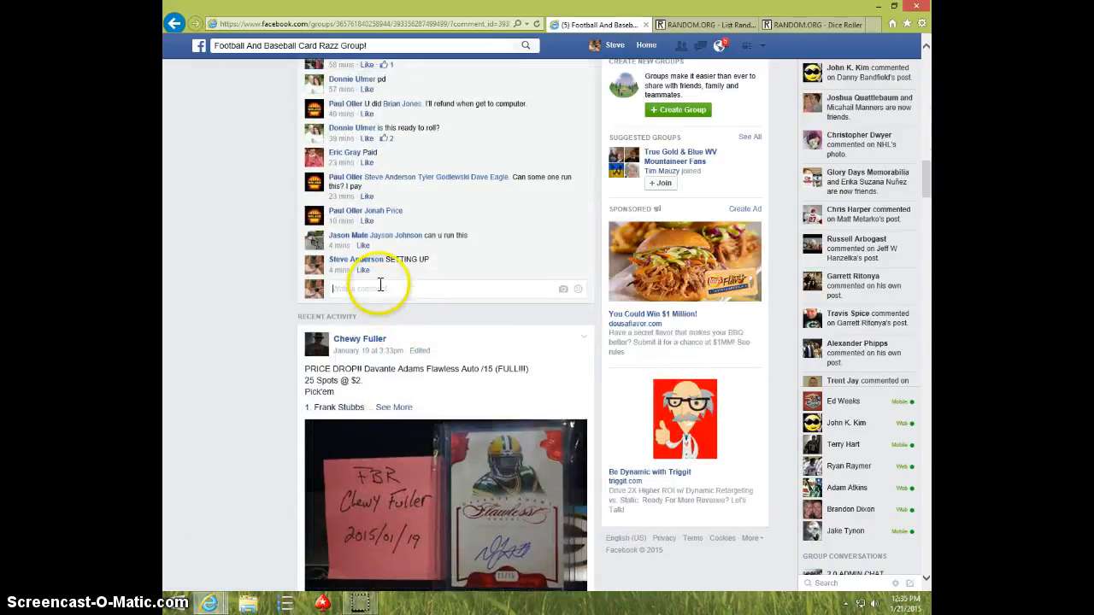
Step: Comment LIVE, then check the Dice Roller and return to the List Randomizer
type("LIVE")
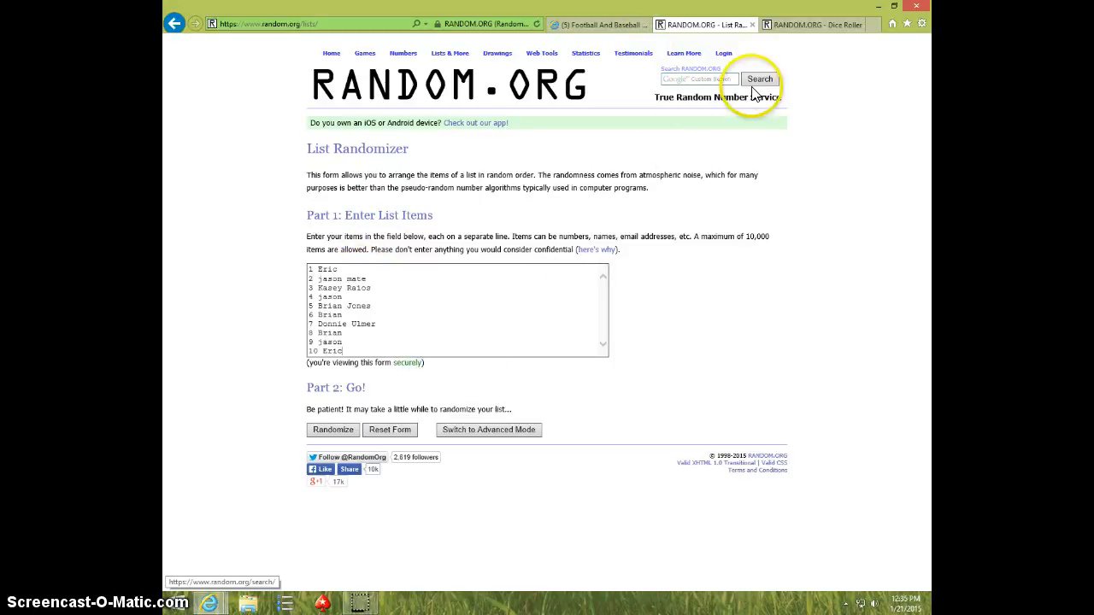
left_click(810, 24)
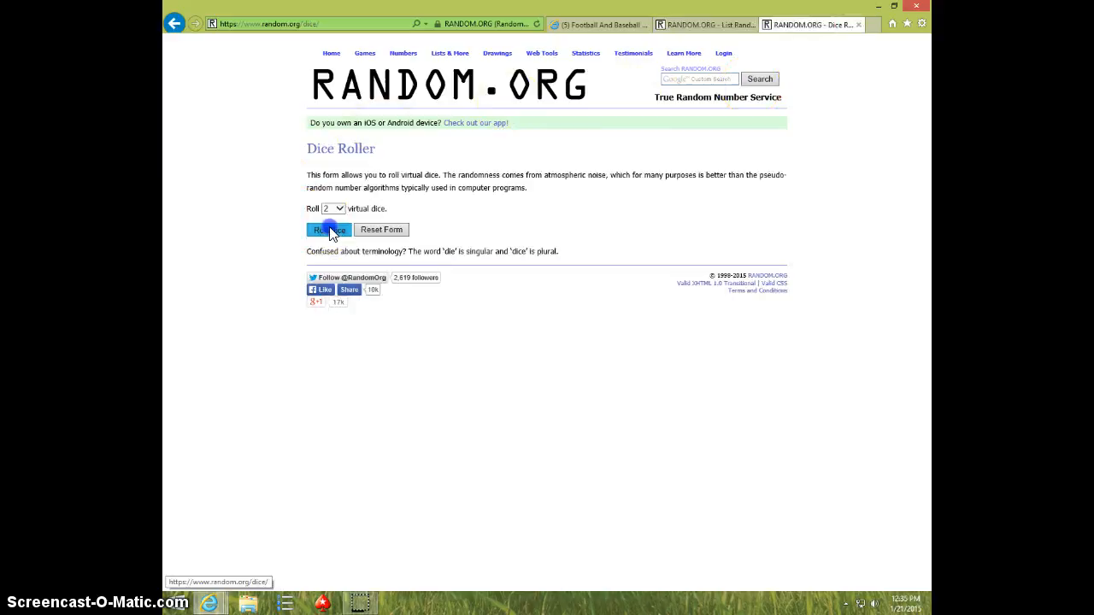
left_click(329, 230)
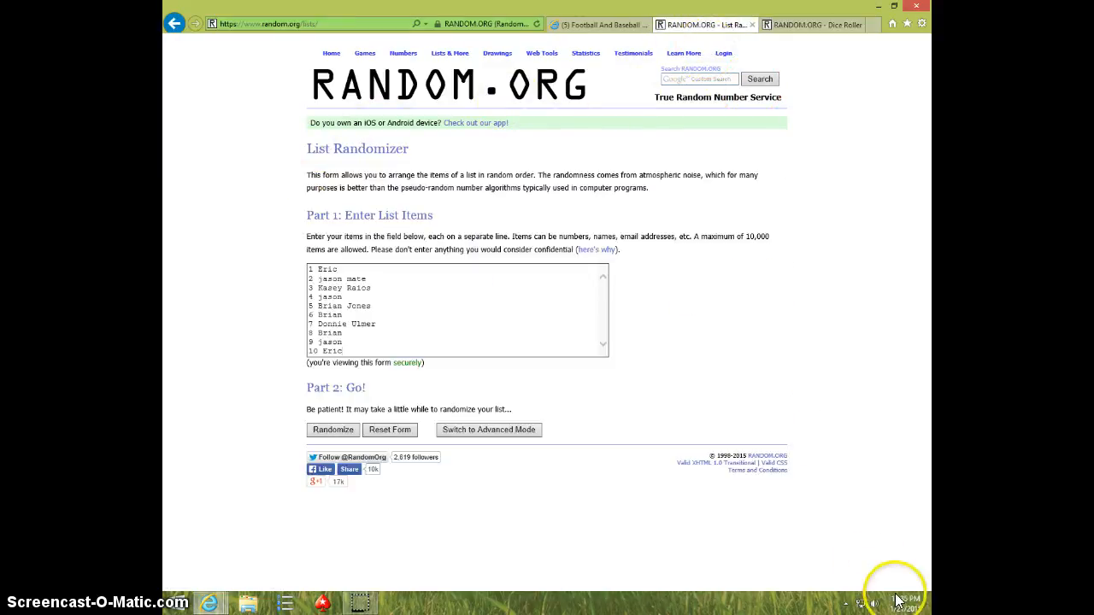
Step: Randomize the ten-name list, then shuffle it again several more times
left_click(332, 429)
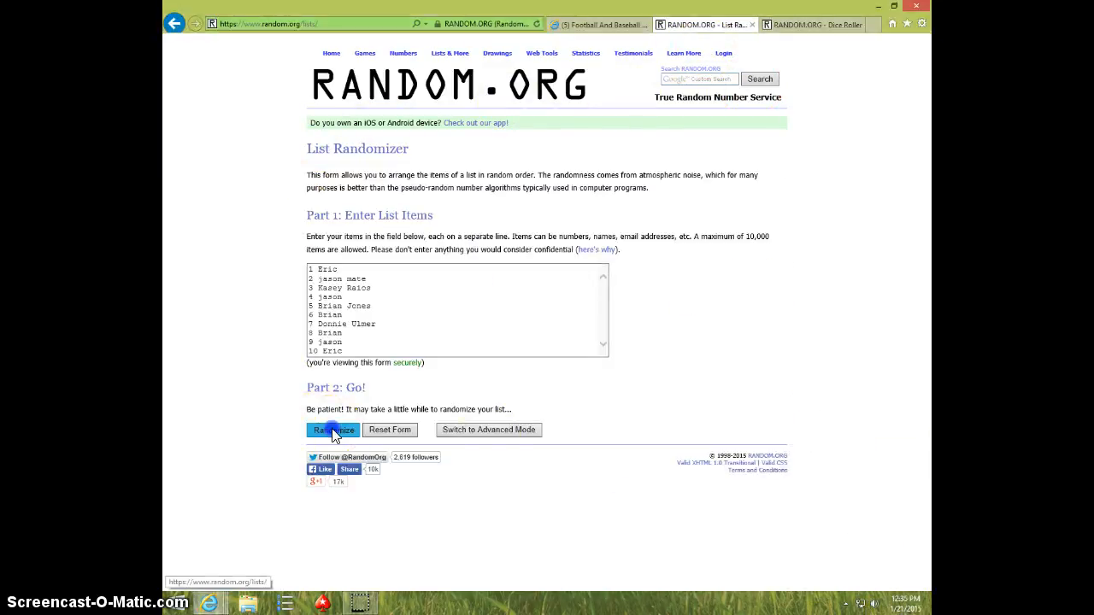
left_click(333, 429)
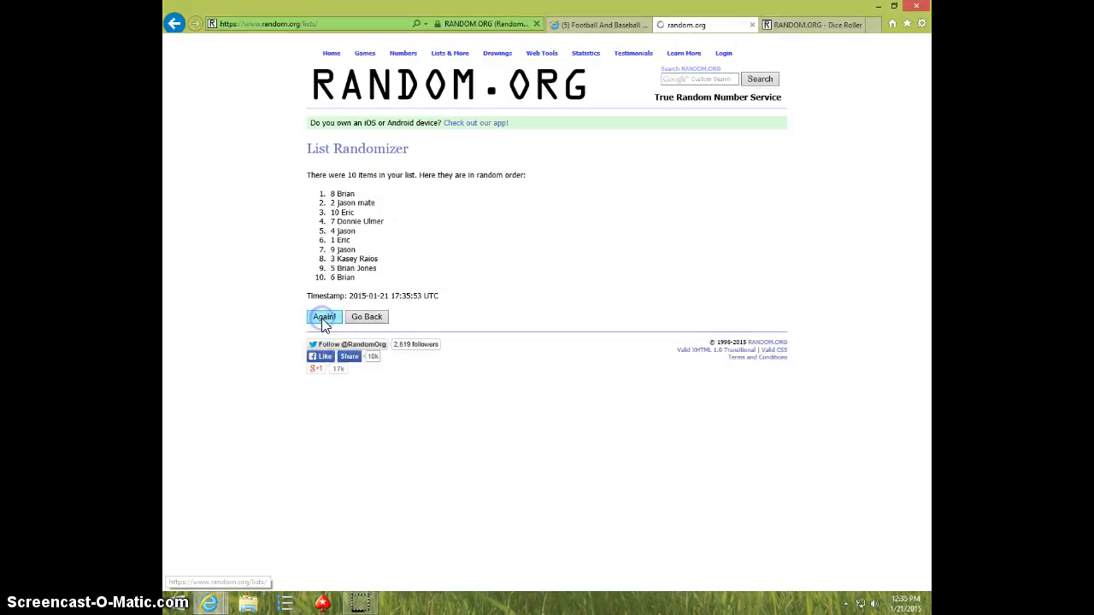
left_click(324, 317)
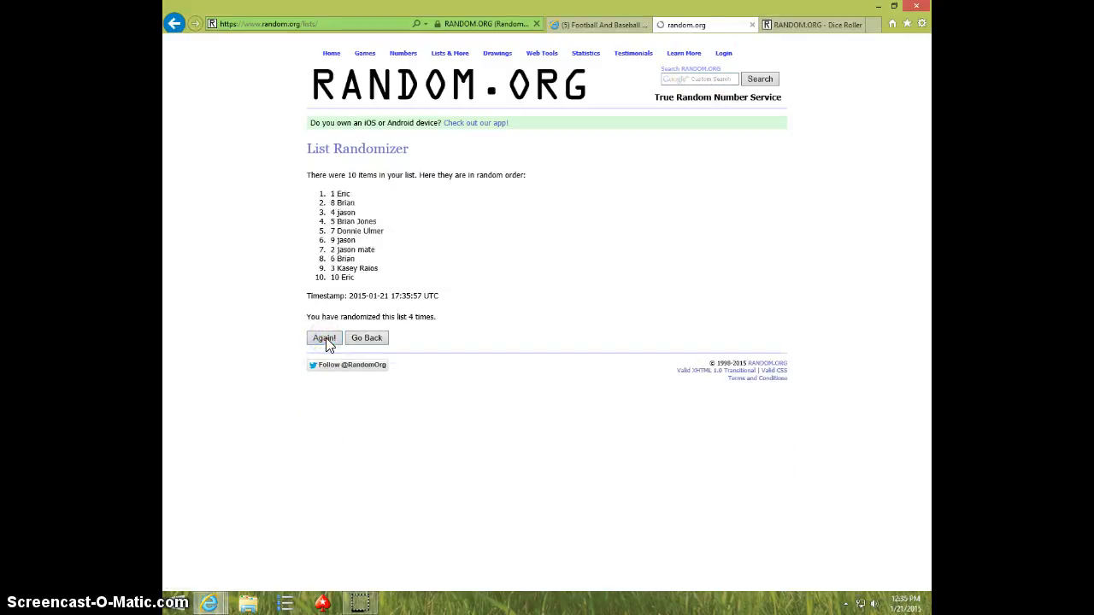
left_click(324, 337)
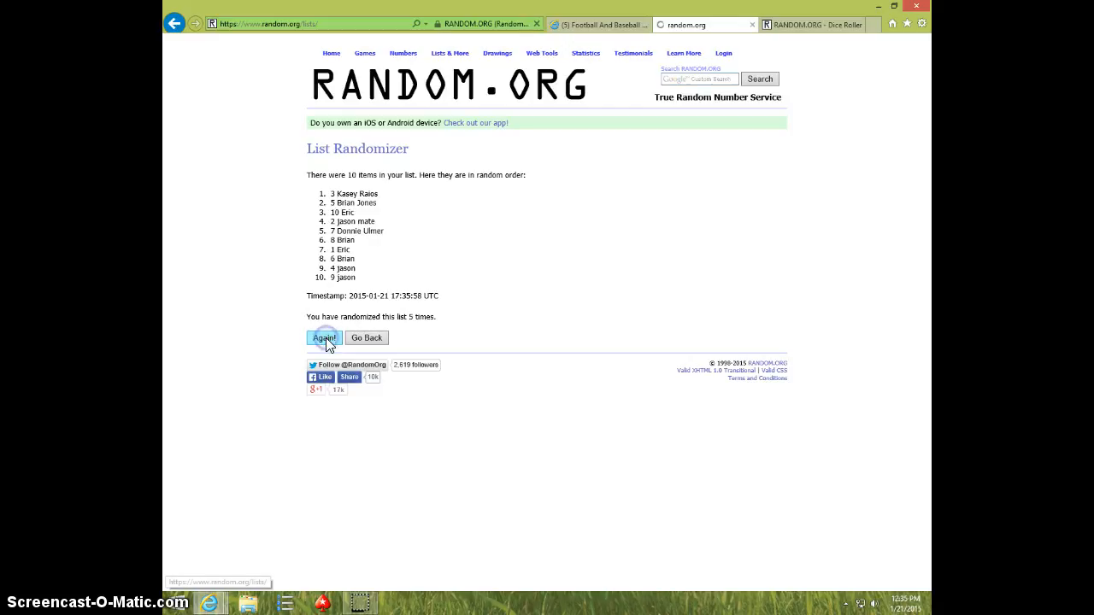
left_click(324, 337)
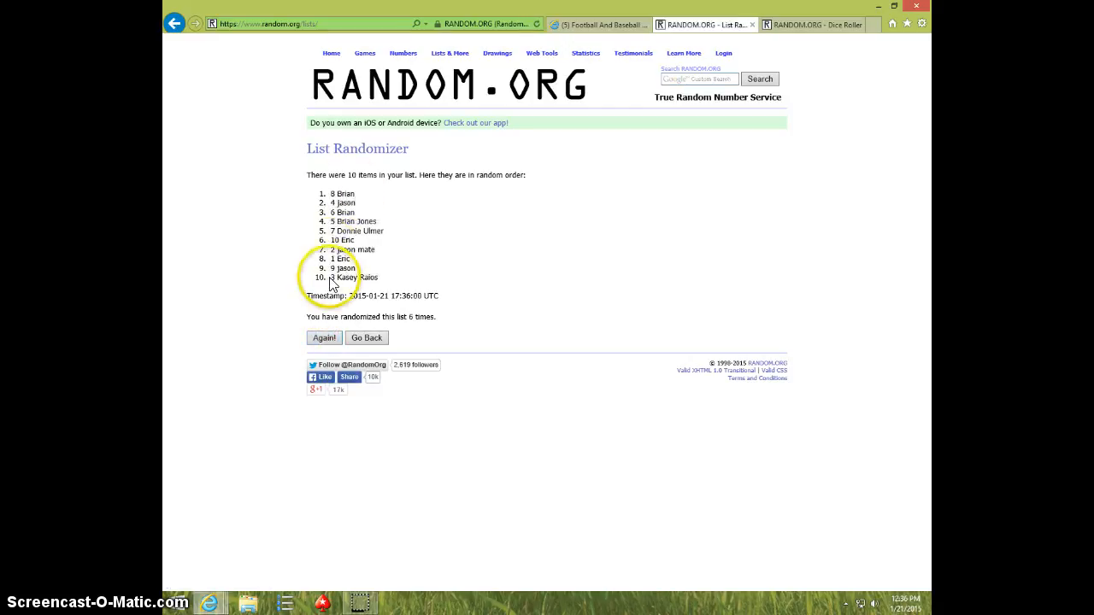
Step: Show the taskbar date and time, finishing the seven shuffles with 2 jason mate first
left_click(799, 24)
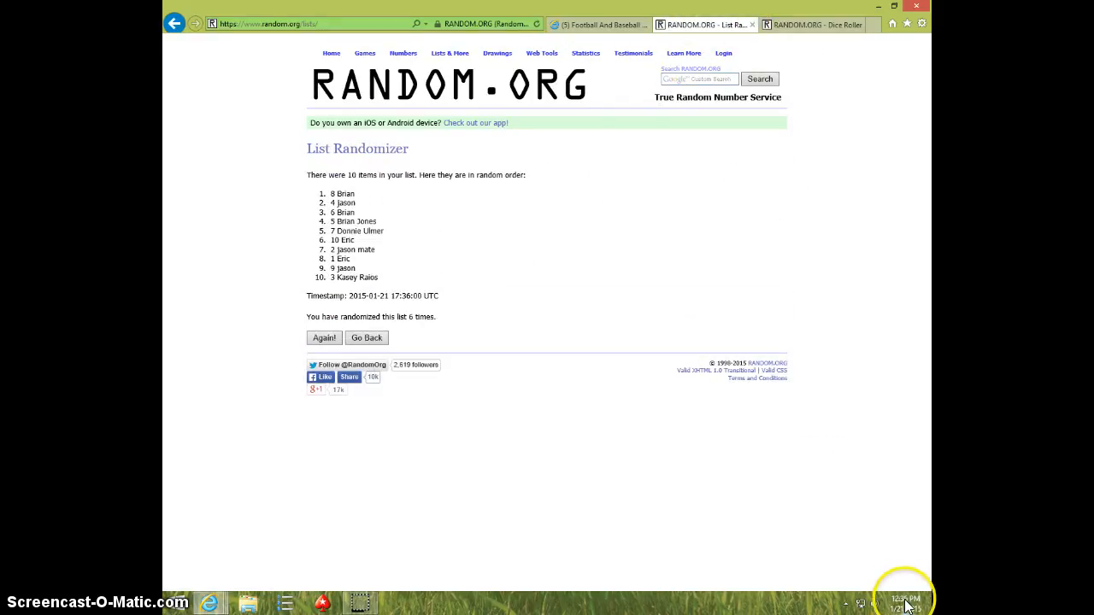
left_click(905, 602)
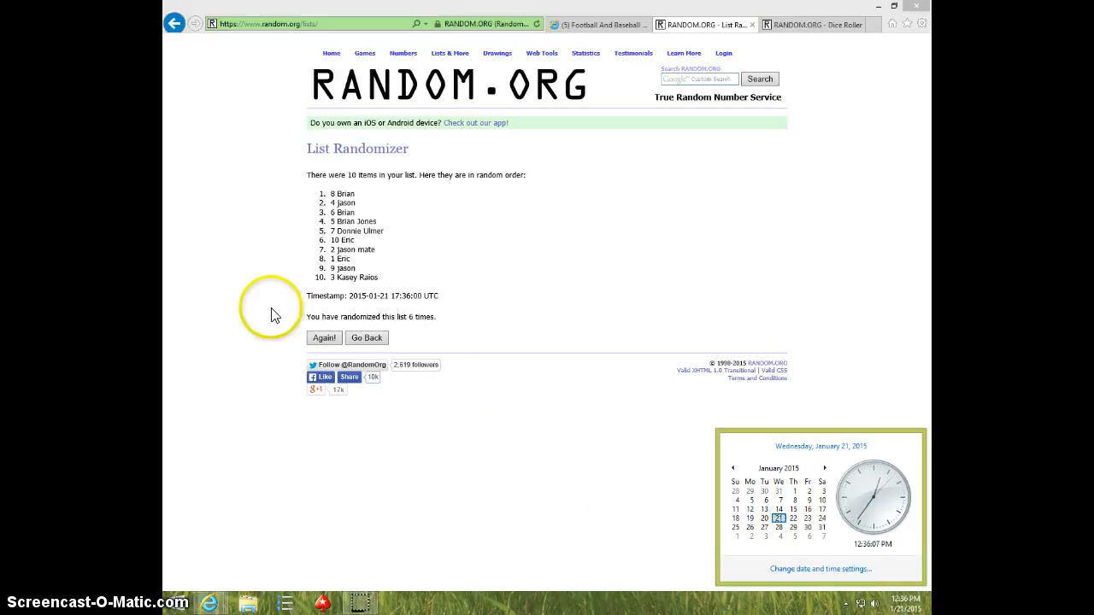
left_click(324, 338)
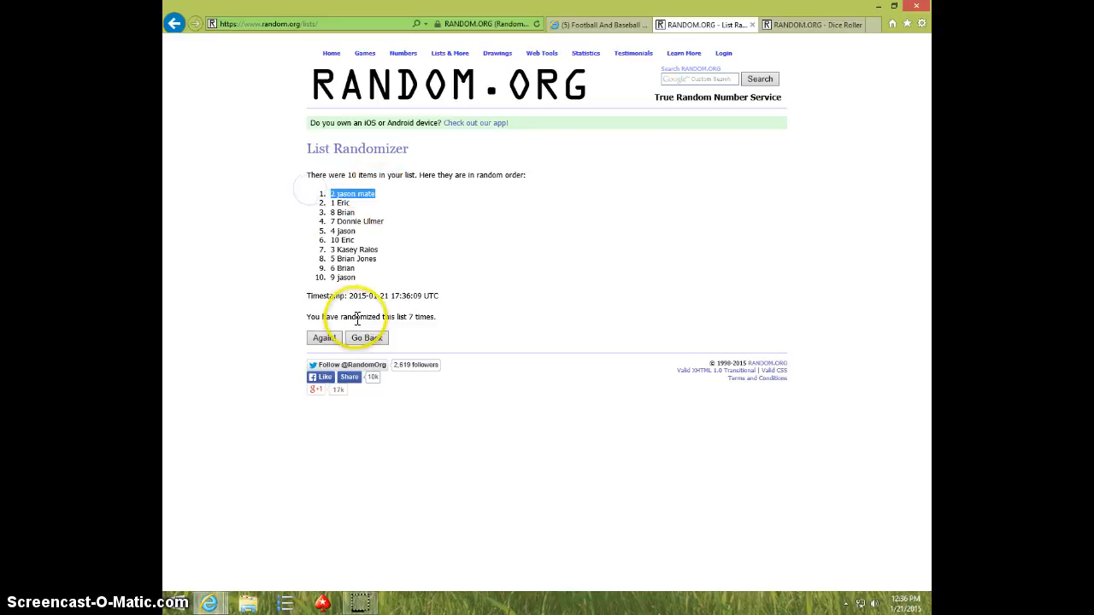
Step: Leave the seventh RANDOM.ORG result and return to the Facebook thread showing LIVE
left_click(808, 24)
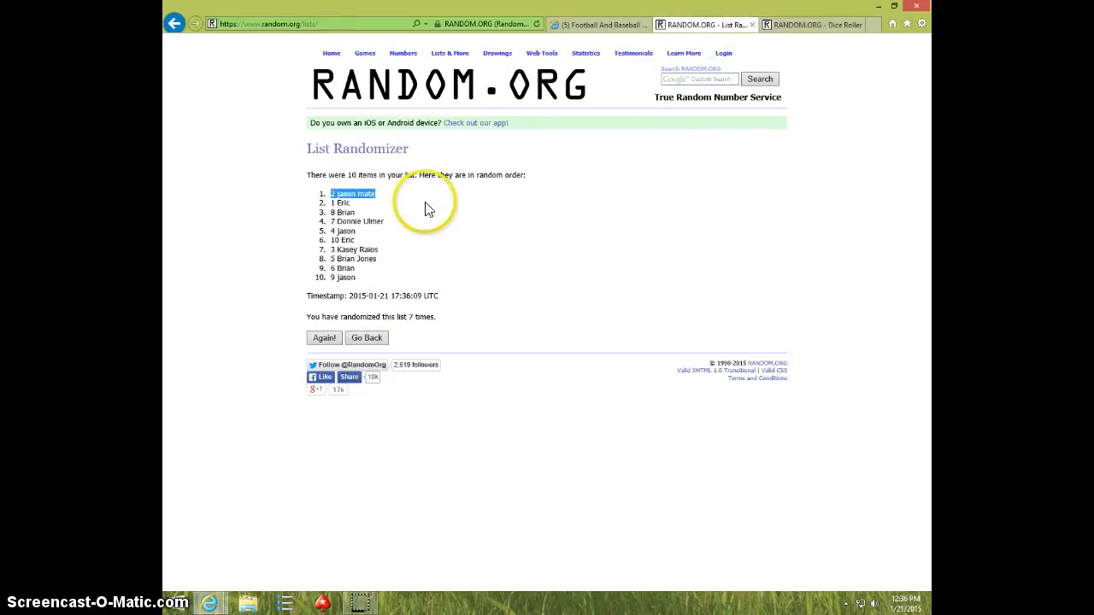
left_click(899, 599)
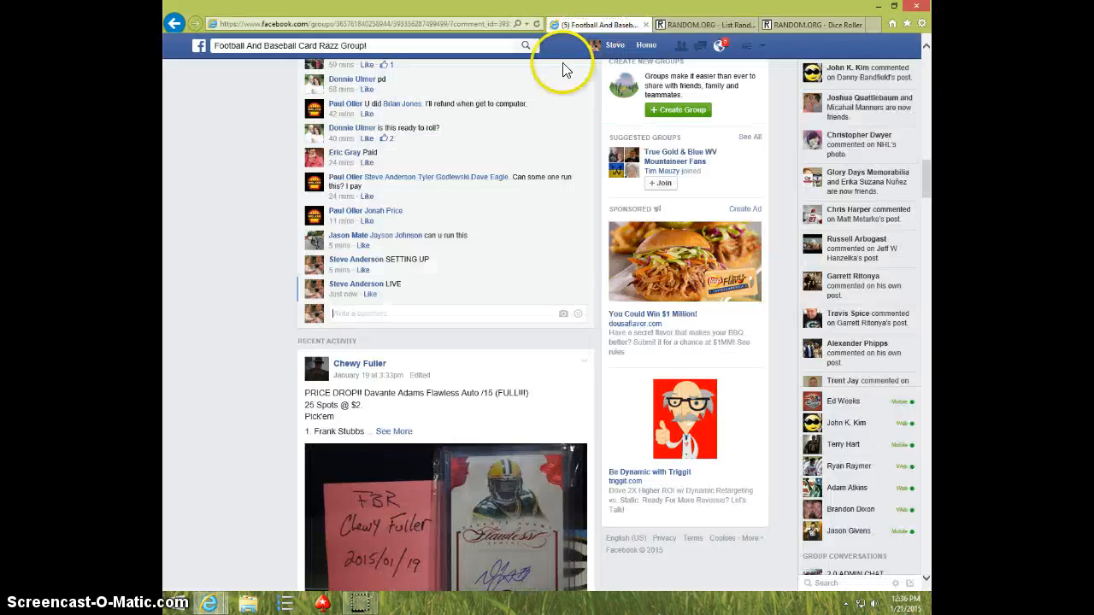
Step: Post a DONE comment under LIVE and show the taskbar clock
left_click(364, 314)
type("DONE")
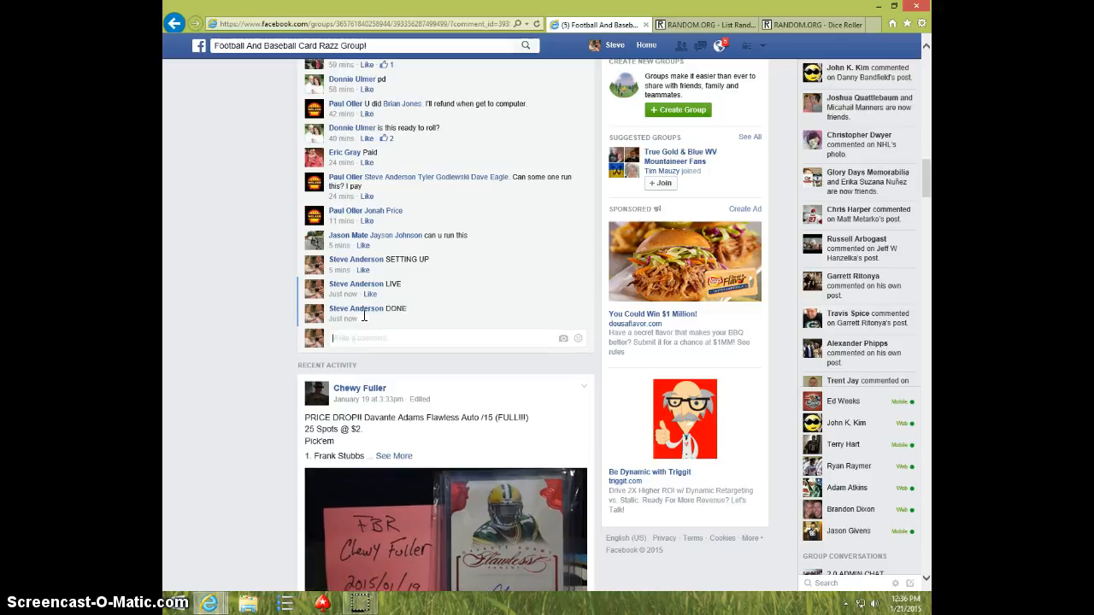
left_click(904, 598)
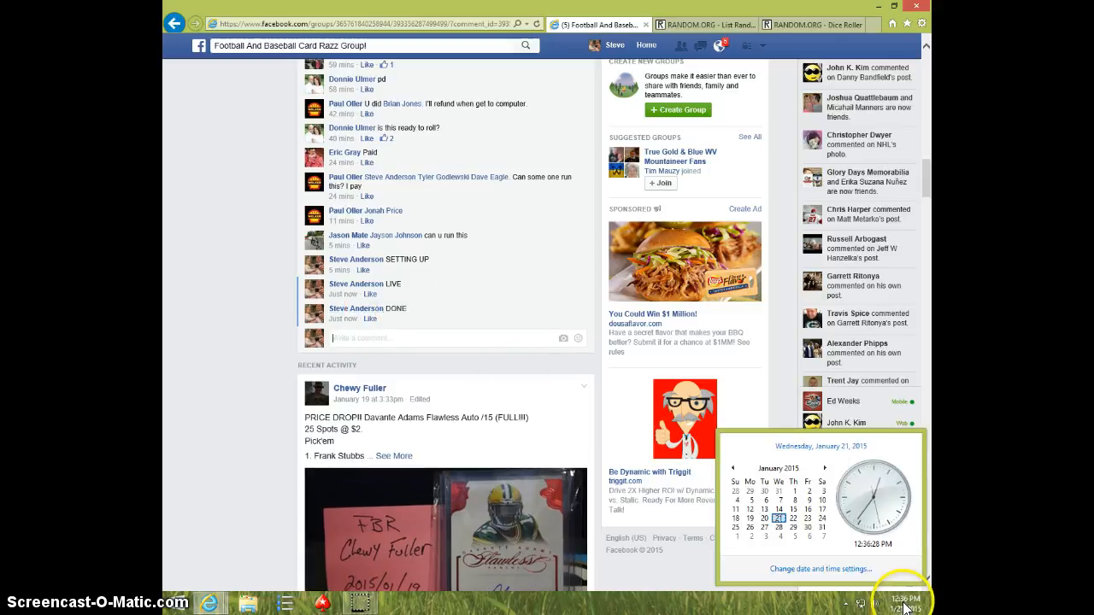